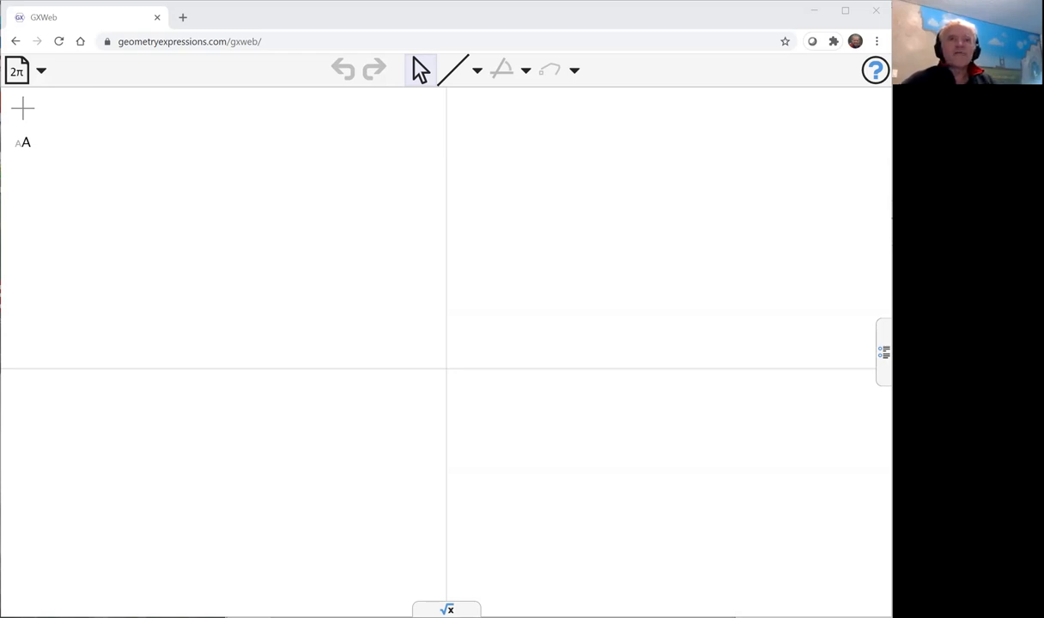
pyautogui.moveTo(571, 278)
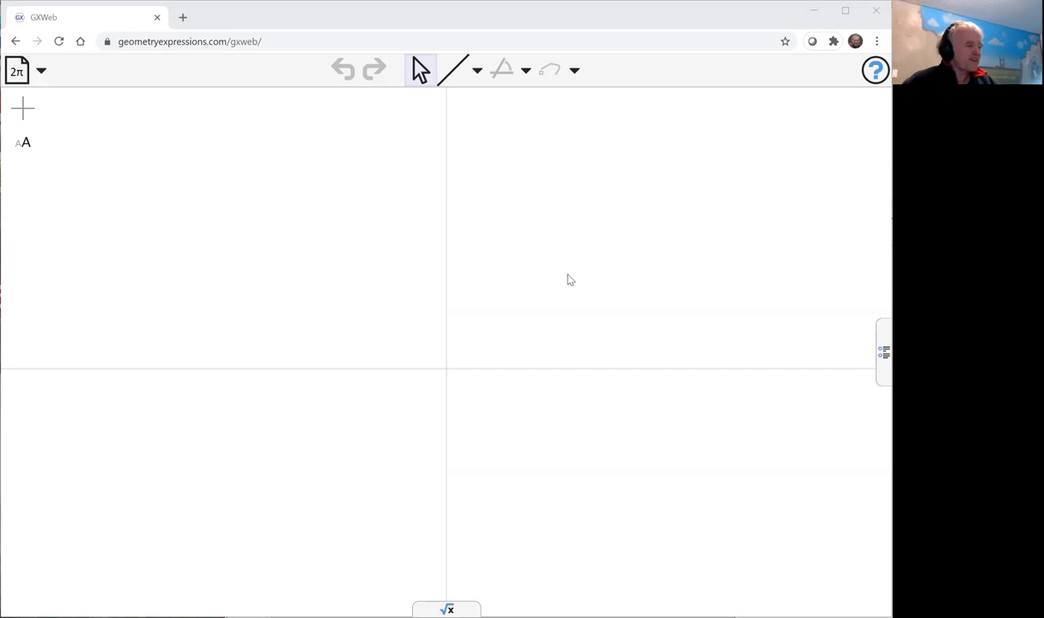
pyautogui.moveTo(517, 223)
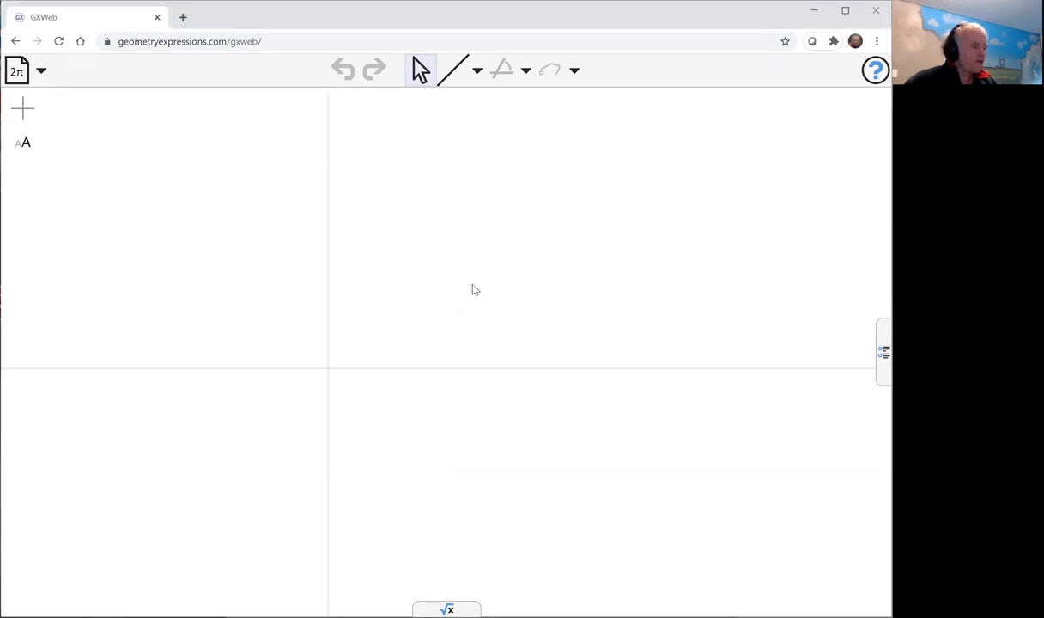
pyautogui.moveTo(457, 125)
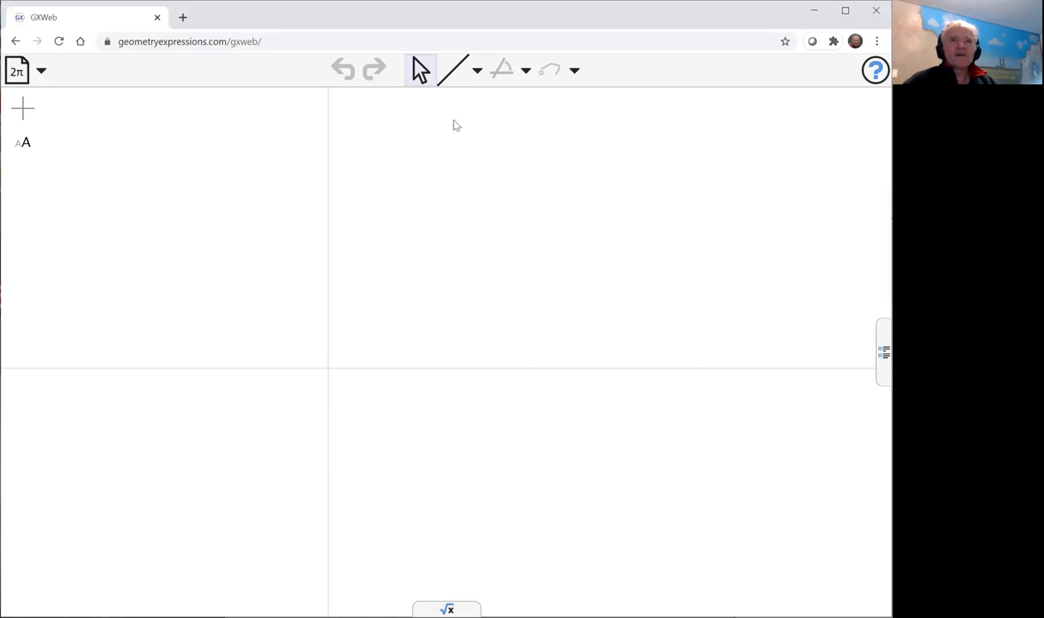
# - Draw segment AB from the origin and two vertical lines constrained 3·a apart
pyautogui.click(477, 69)
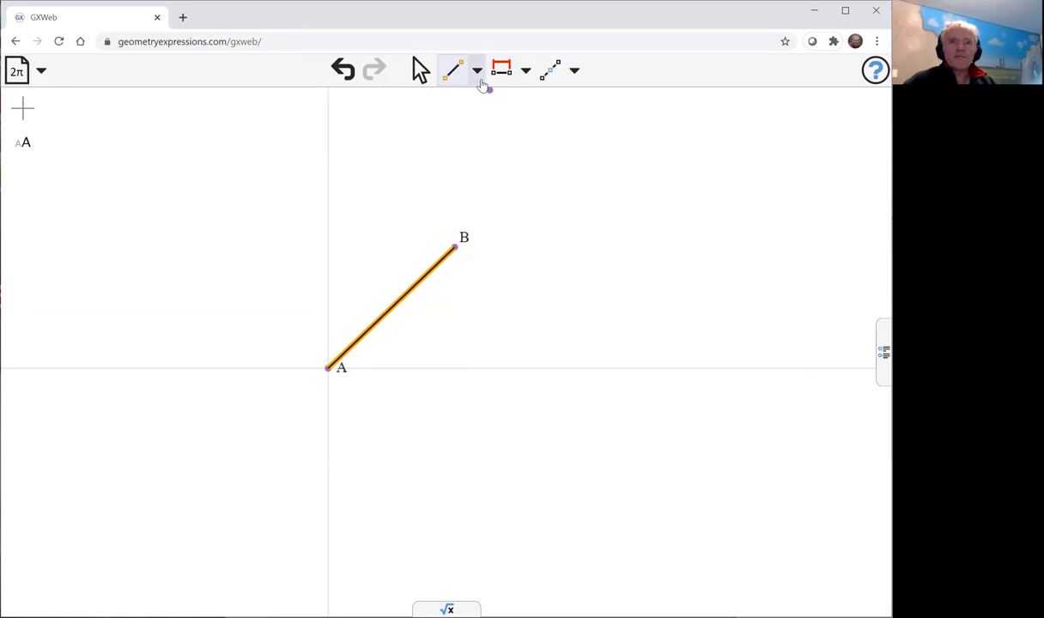
pyautogui.click(477, 69)
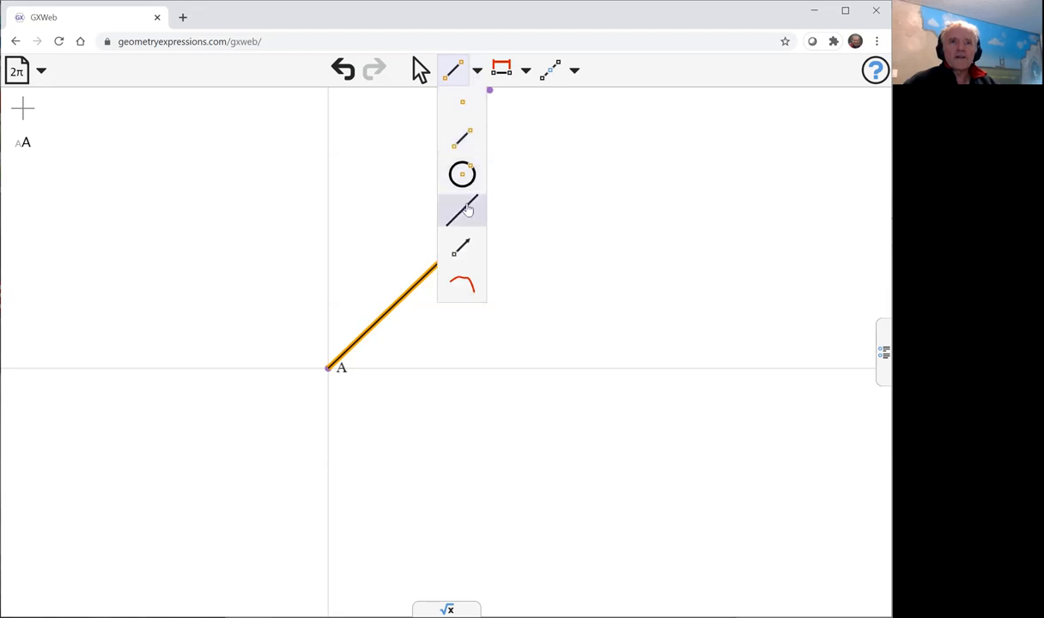
pyautogui.click(462, 209)
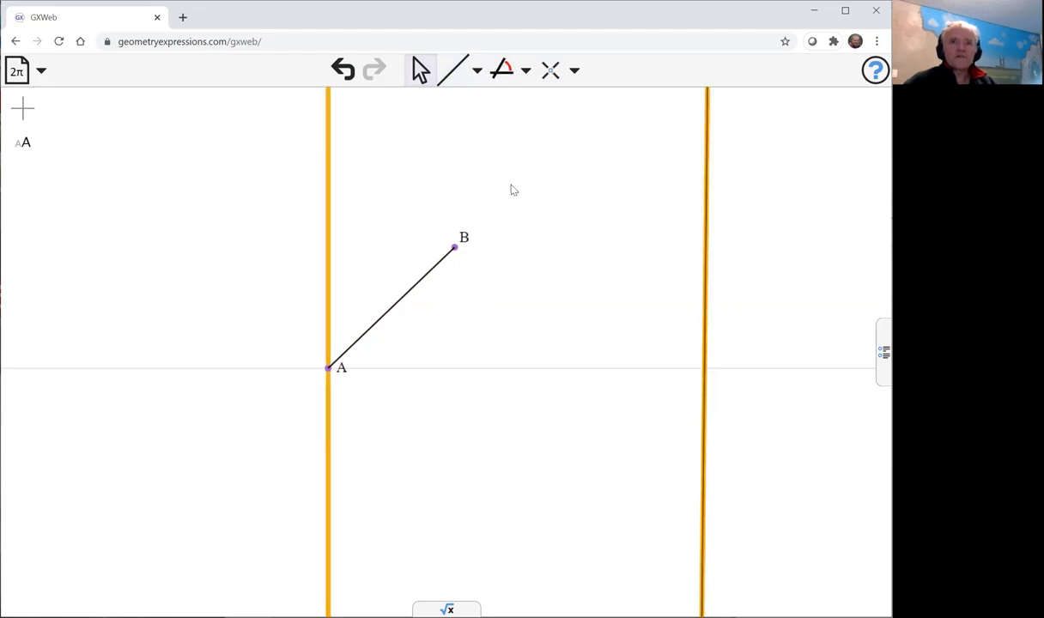
pyautogui.moveTo(525, 72)
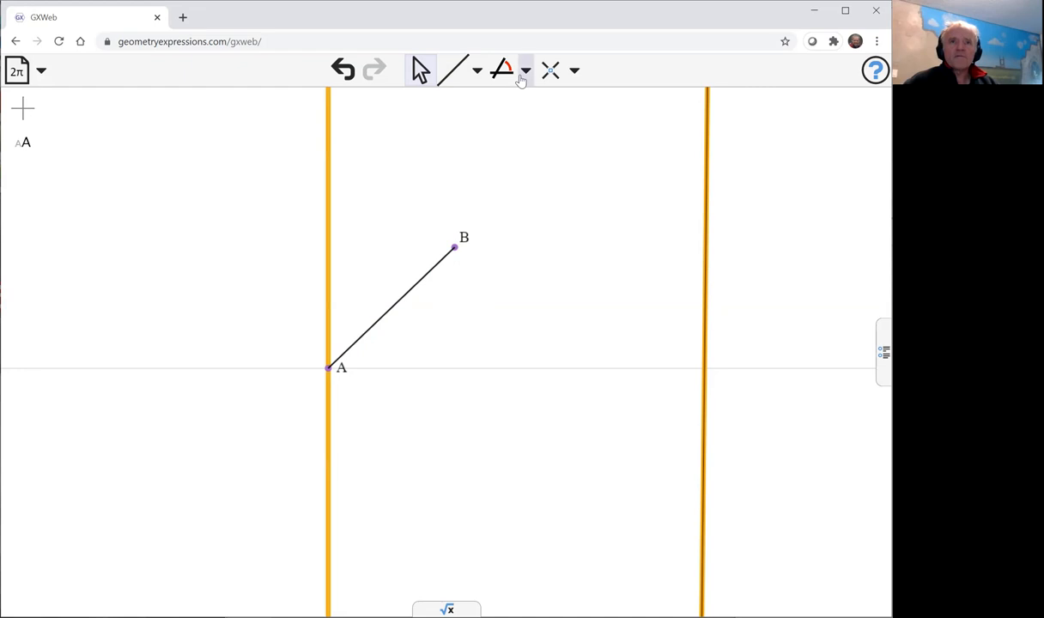
pyautogui.click(525, 70)
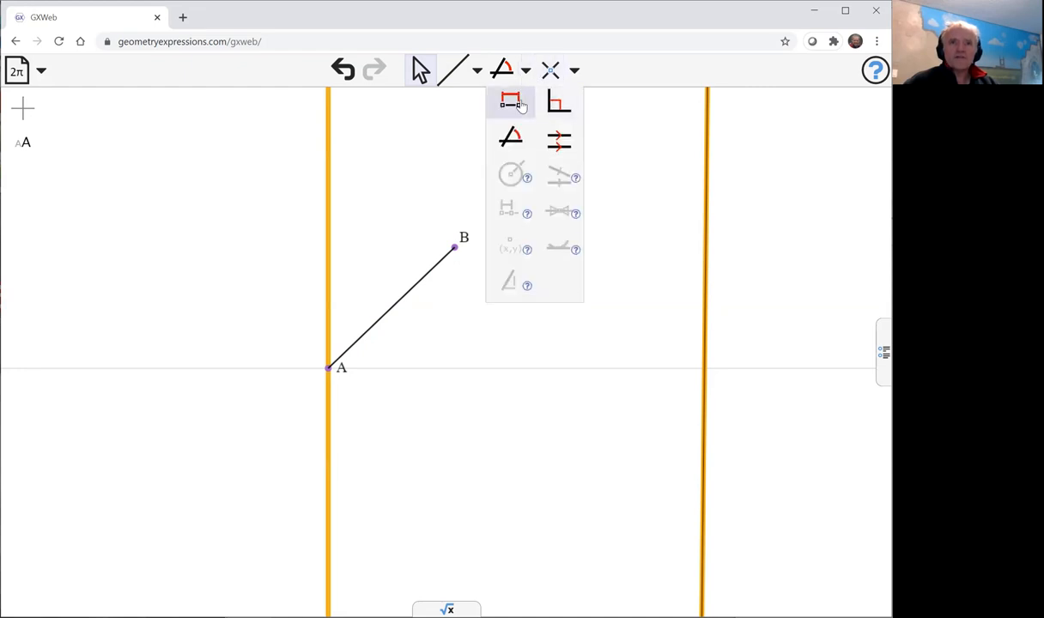
pyautogui.click(508, 101)
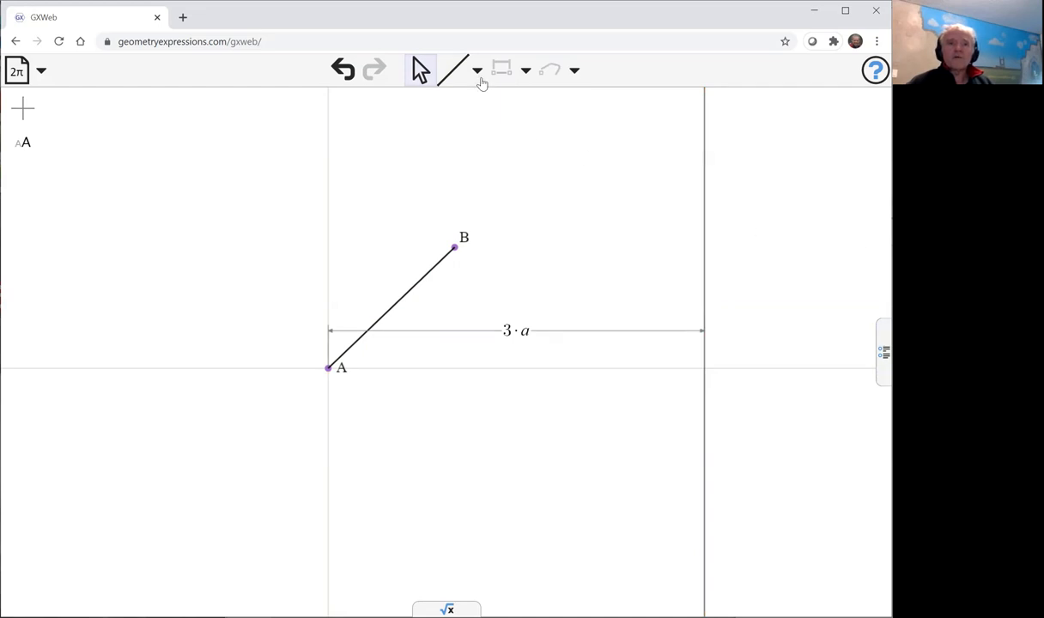
# - Draw connected segments B–C–D with C on the right line, then select D and A for the 4·a distance
pyautogui.click(478, 68)
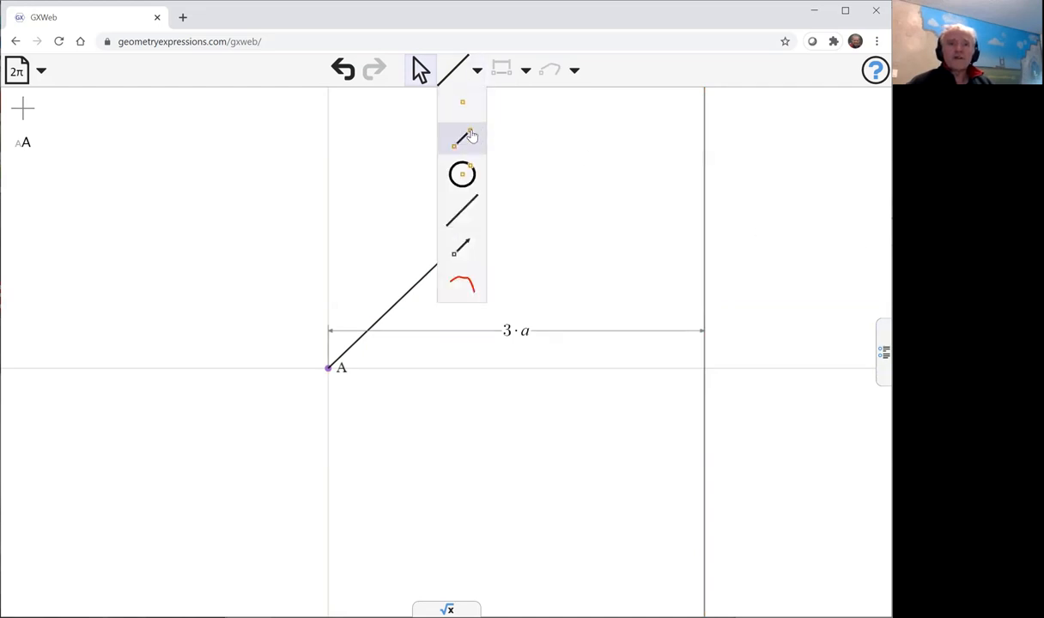
pyautogui.click(462, 137)
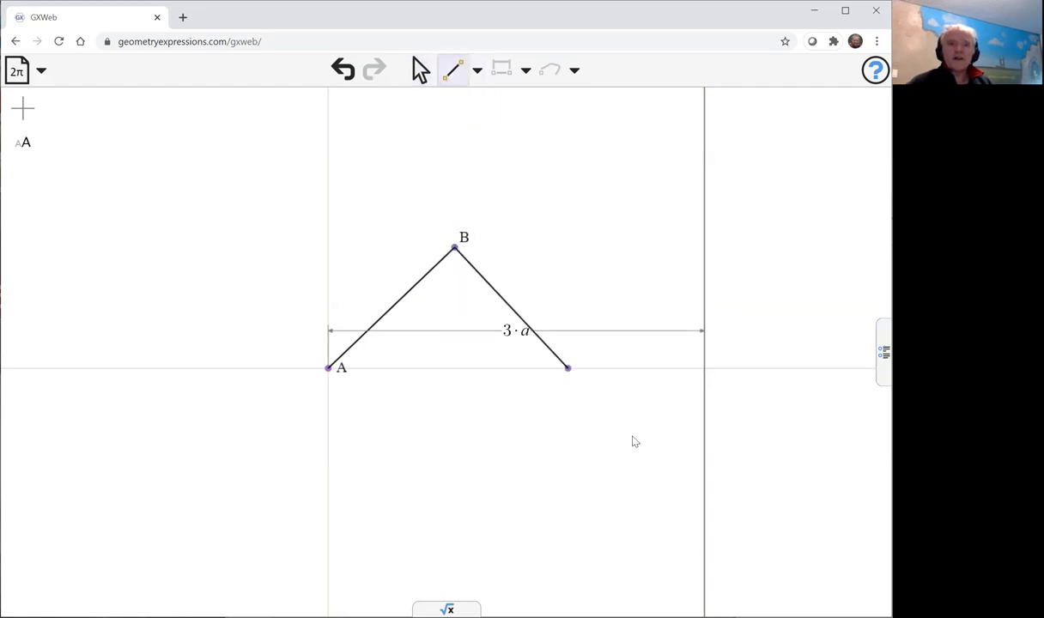
pyautogui.moveTo(567, 368); pyautogui.dragTo(704, 502)
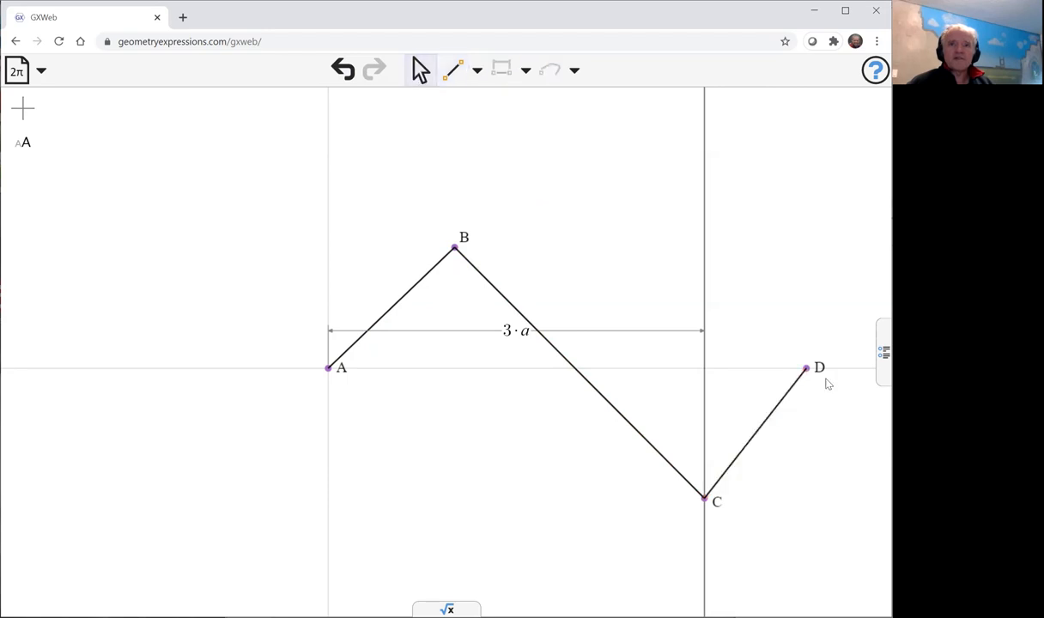
pyautogui.click(806, 367)
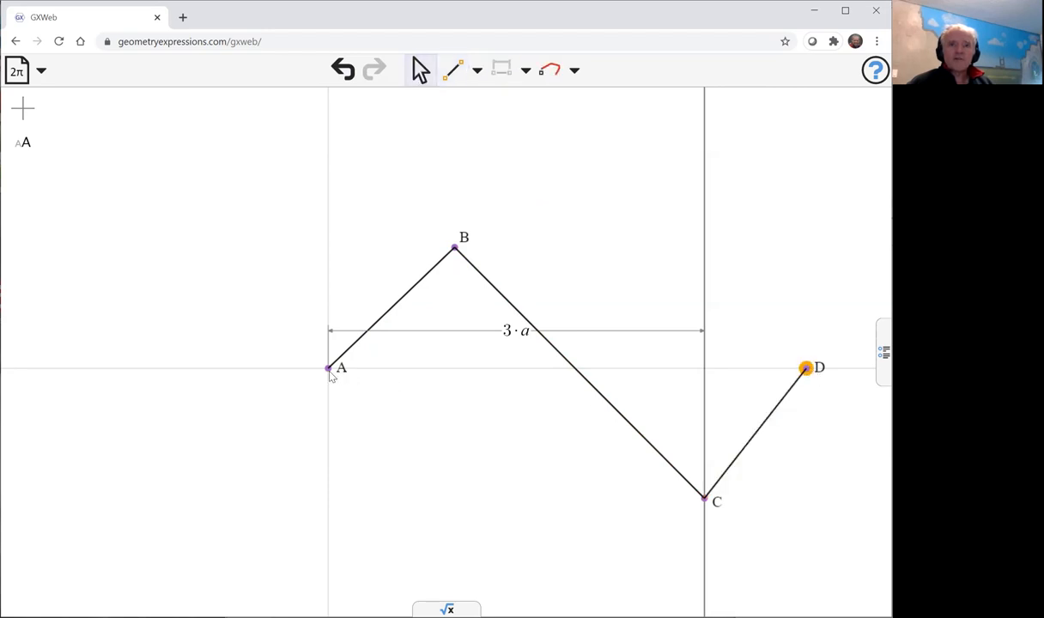
pyautogui.click(328, 368)
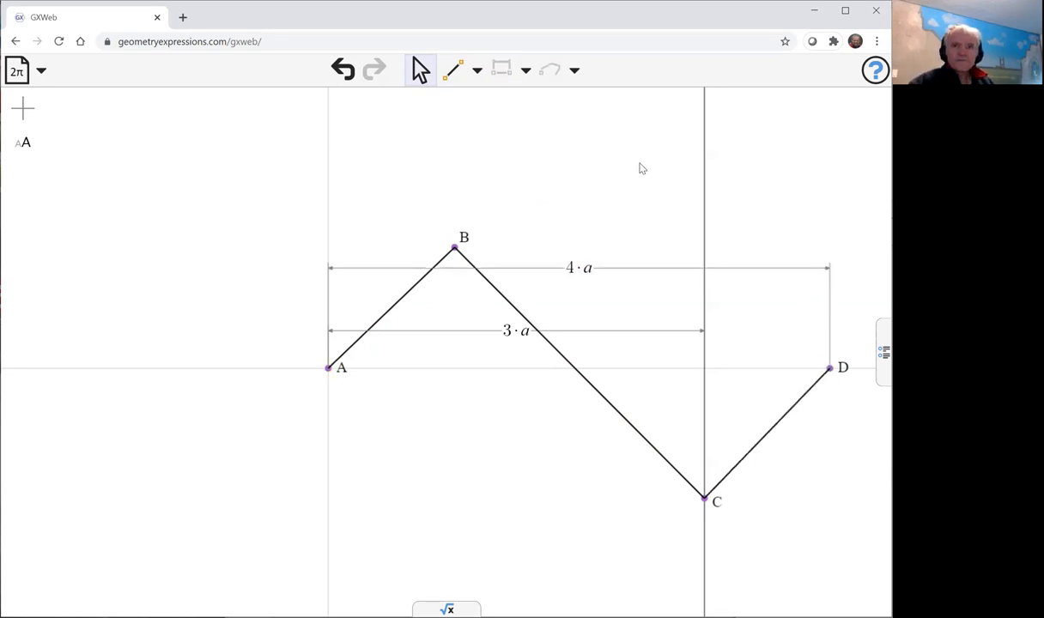
pyautogui.moveTo(557, 254)
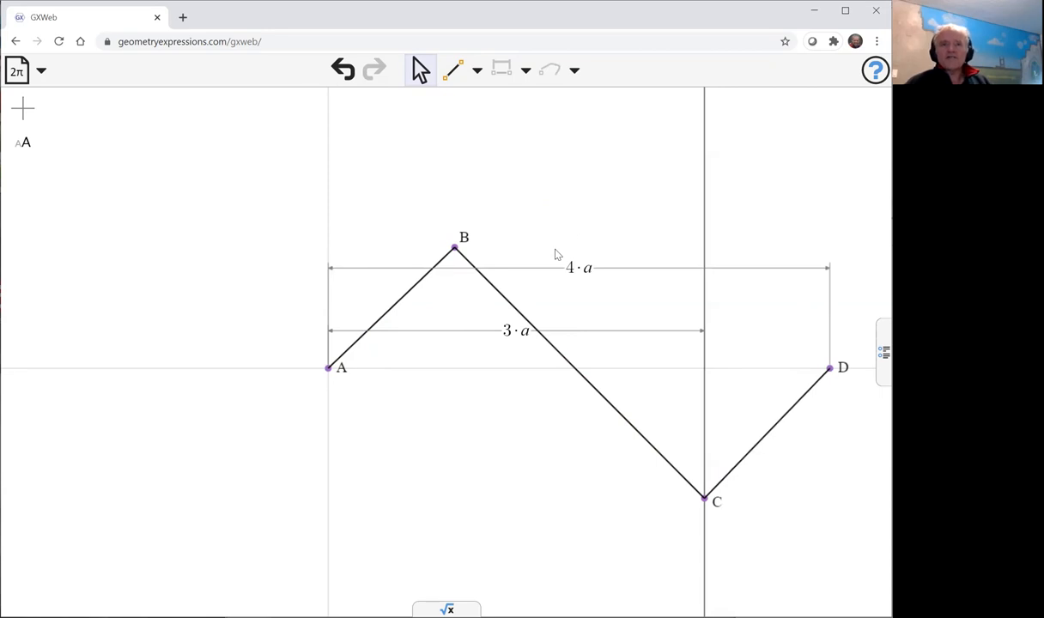
pyautogui.moveTo(413, 295)
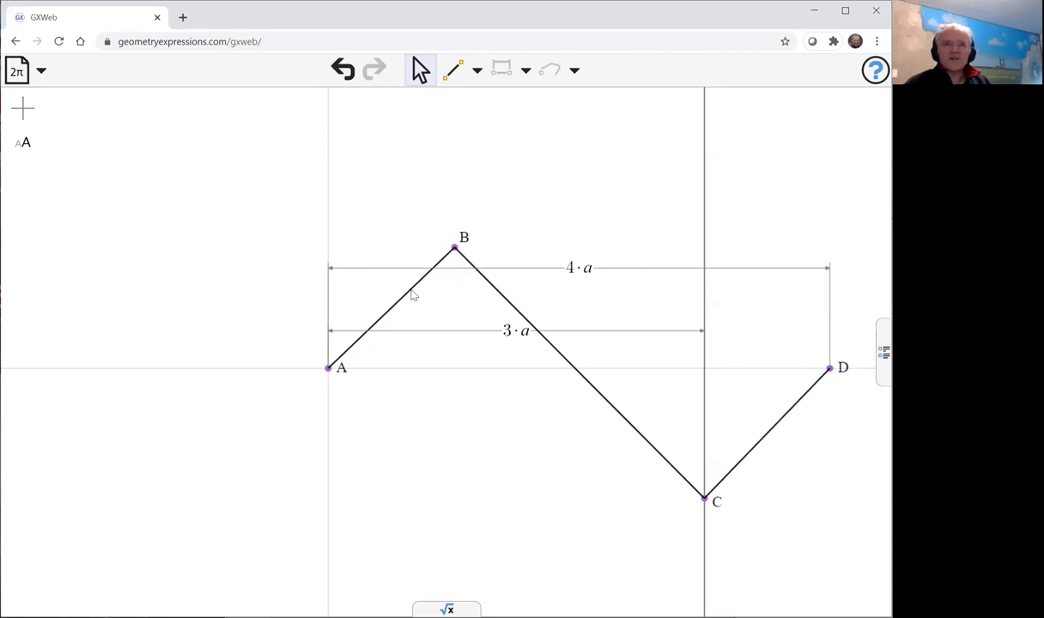
# - Make AB perpendicular to BC and BC perpendicular to CD
pyautogui.click(412, 295)
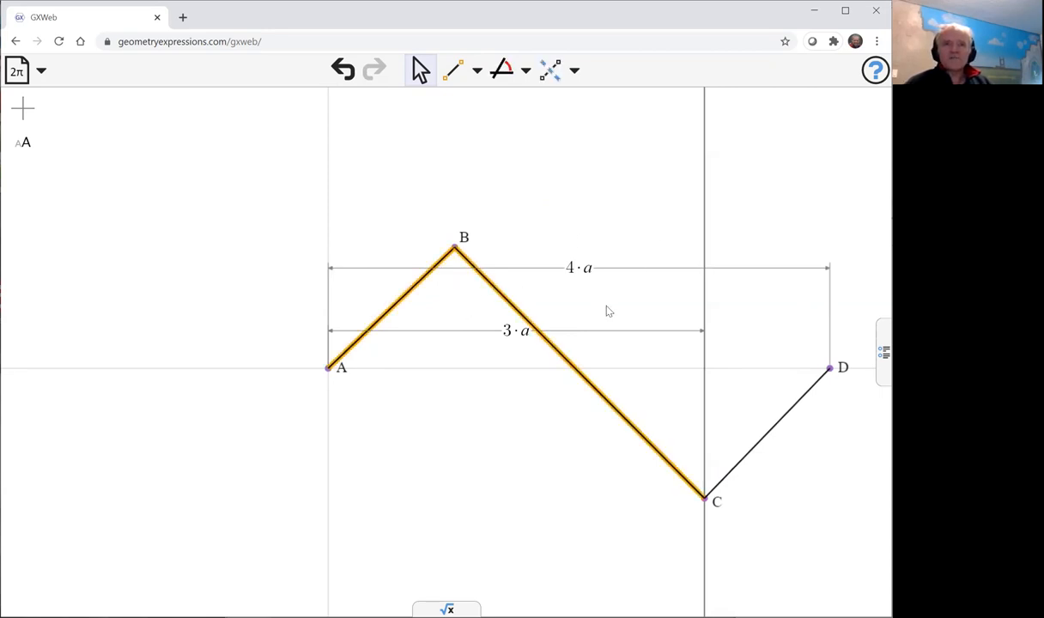
pyautogui.click(526, 70)
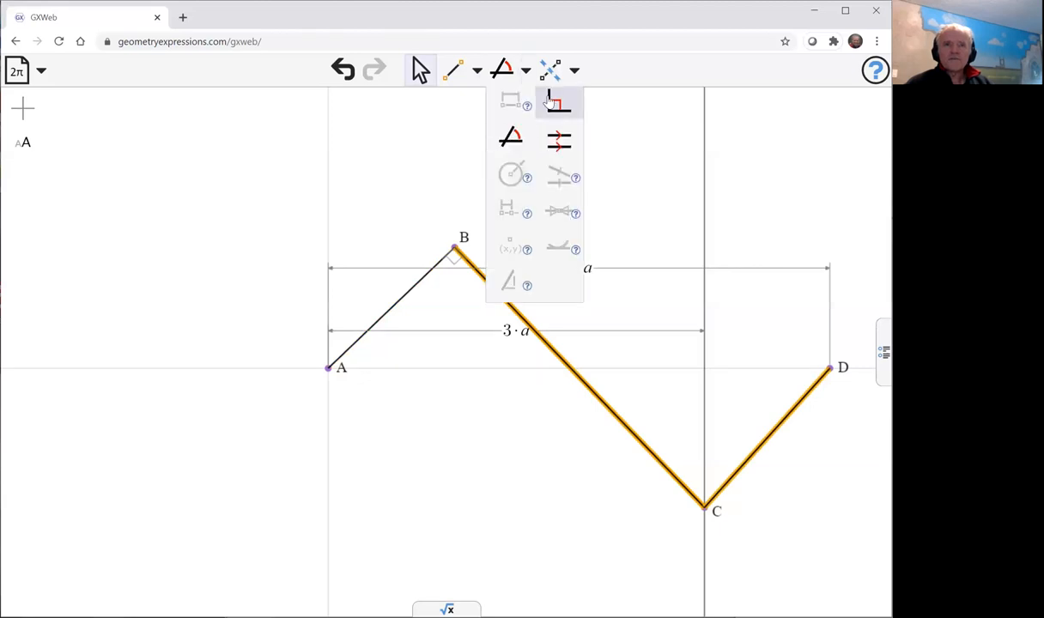
pyautogui.click(558, 103)
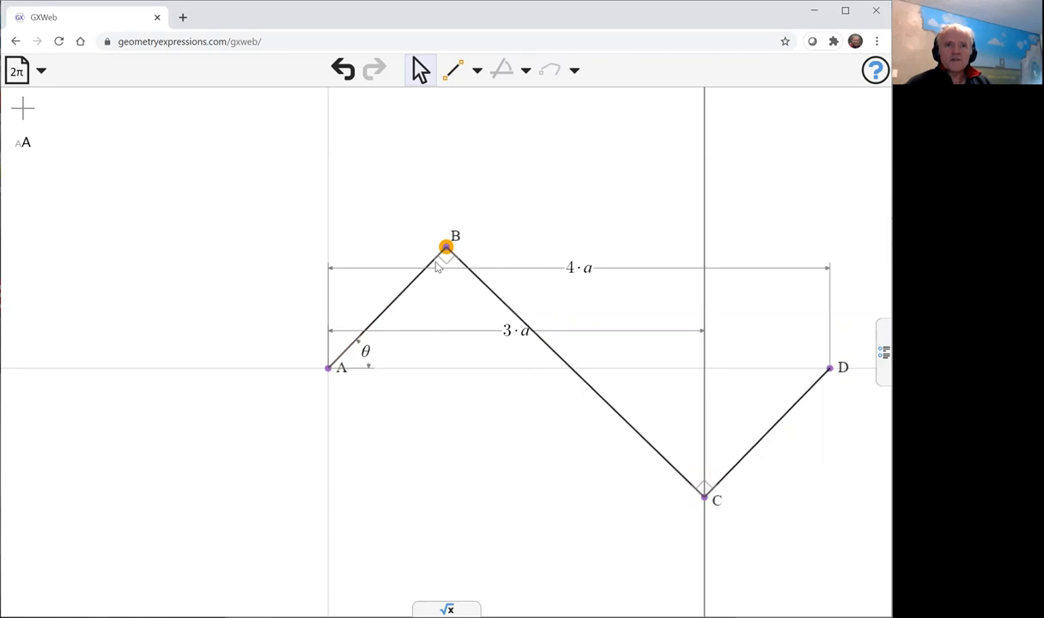
# - Drag B around to flex the linkage, then leave B selected
pyautogui.moveTo(446, 247); pyautogui.dragTo(553, 222)
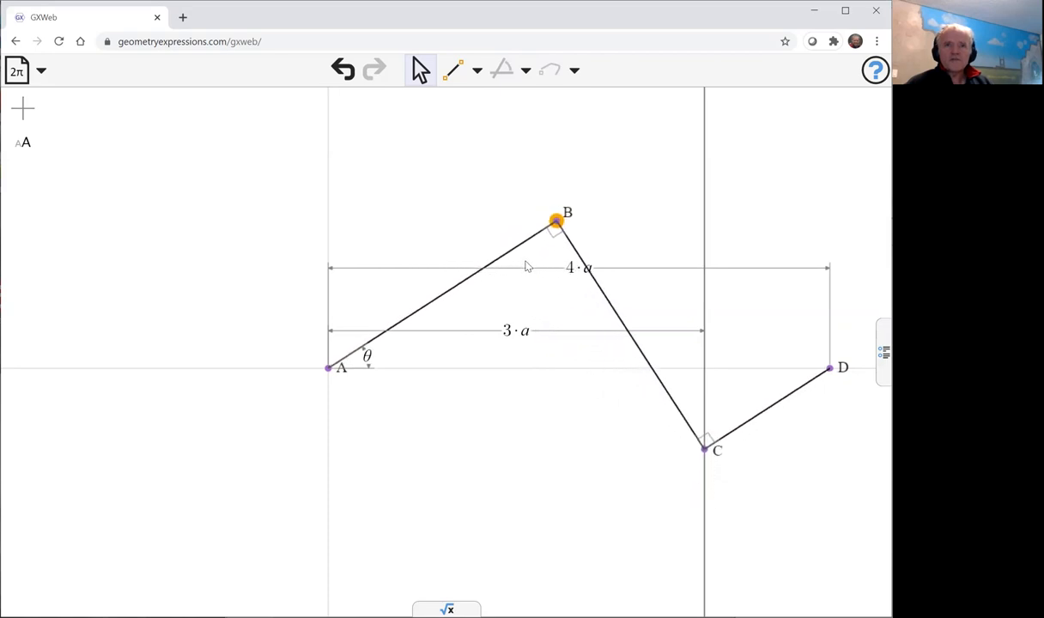
pyautogui.moveTo(553, 224); pyautogui.dragTo(601, 231)
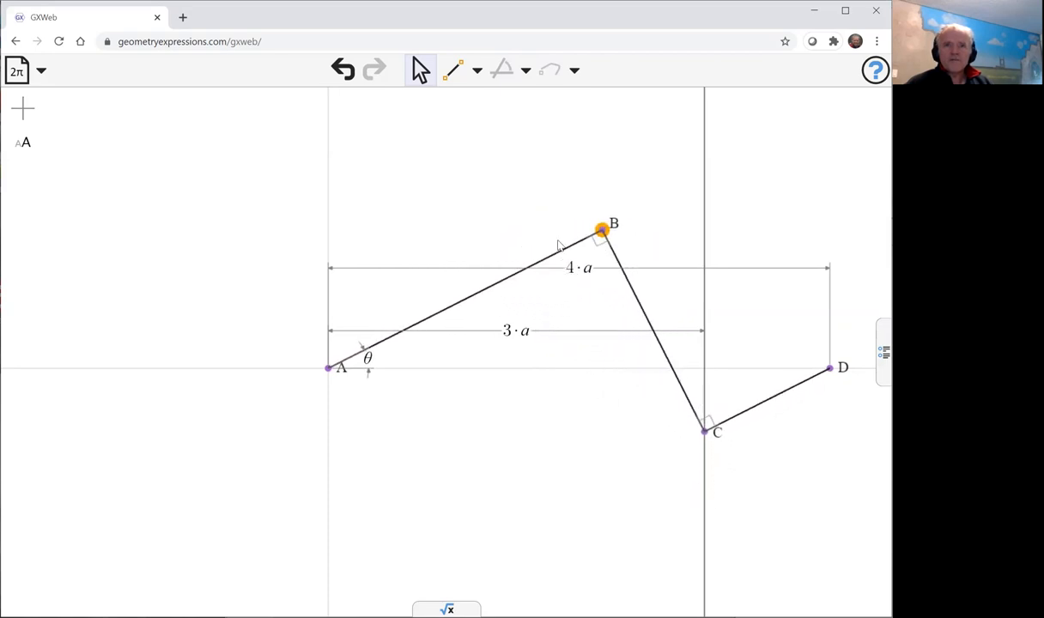
pyautogui.moveTo(602, 230); pyautogui.dragTo(484, 231)
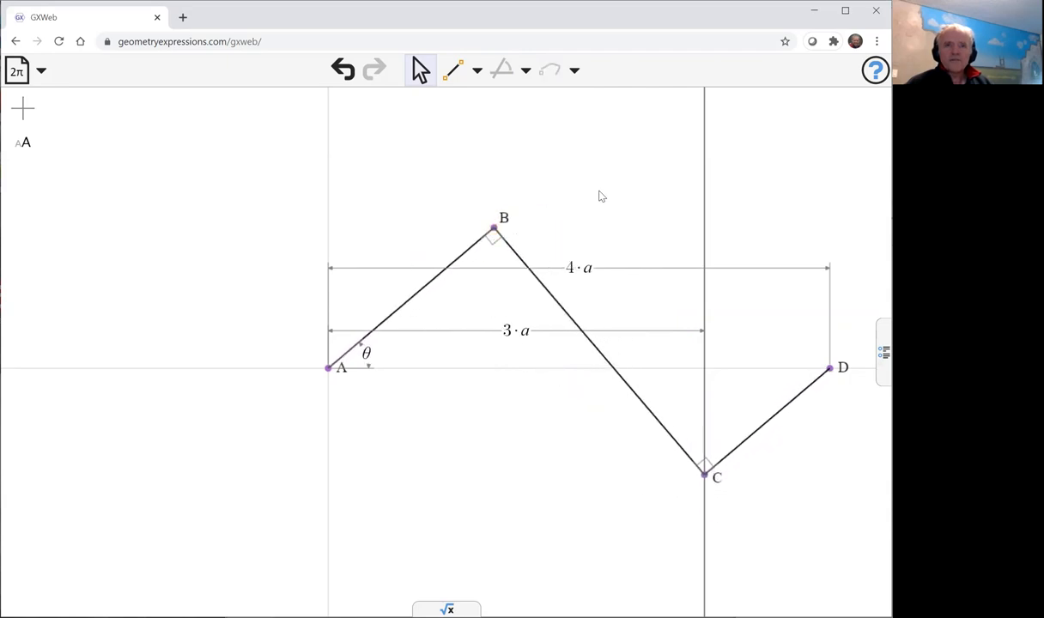
pyautogui.click(491, 228)
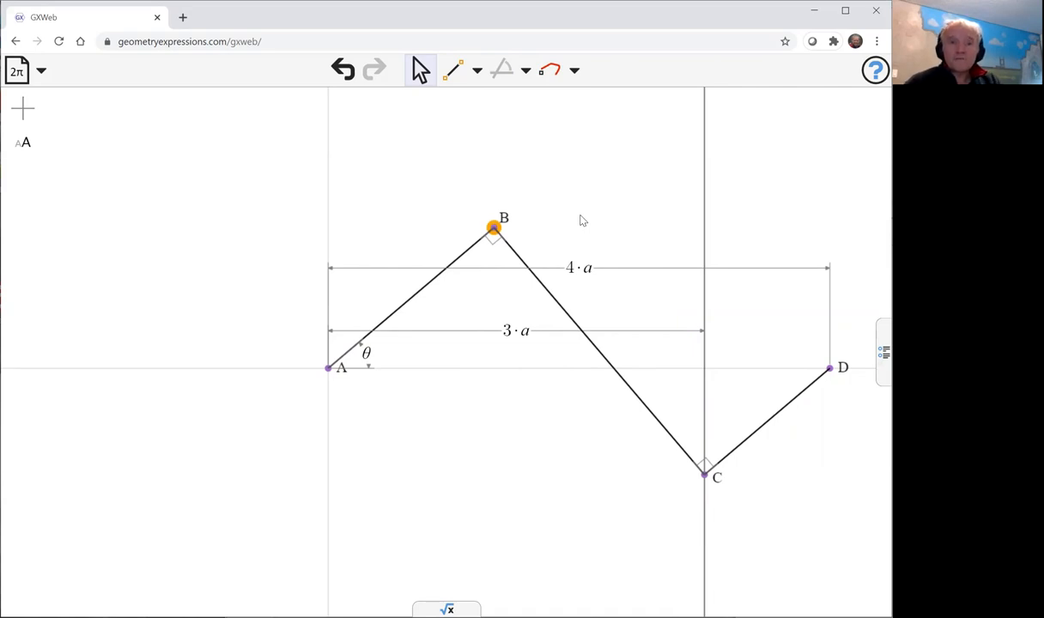
pyautogui.moveTo(549, 70)
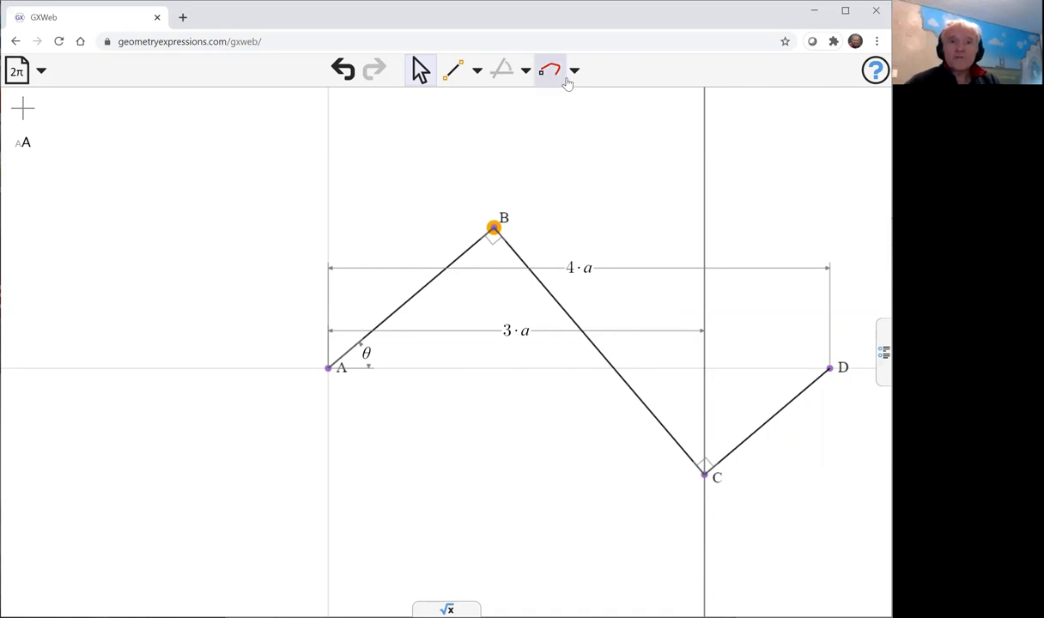
# - Create the locus of B and animate θ so the linkage sweeps the curve, then pause it
pyautogui.click(550, 68)
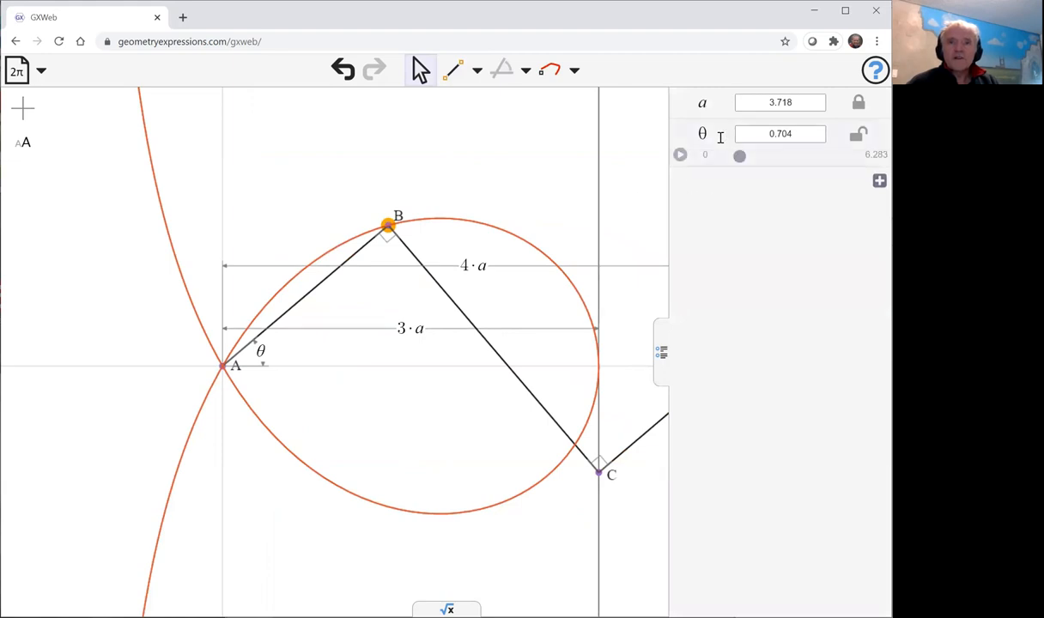
pyautogui.click(681, 155)
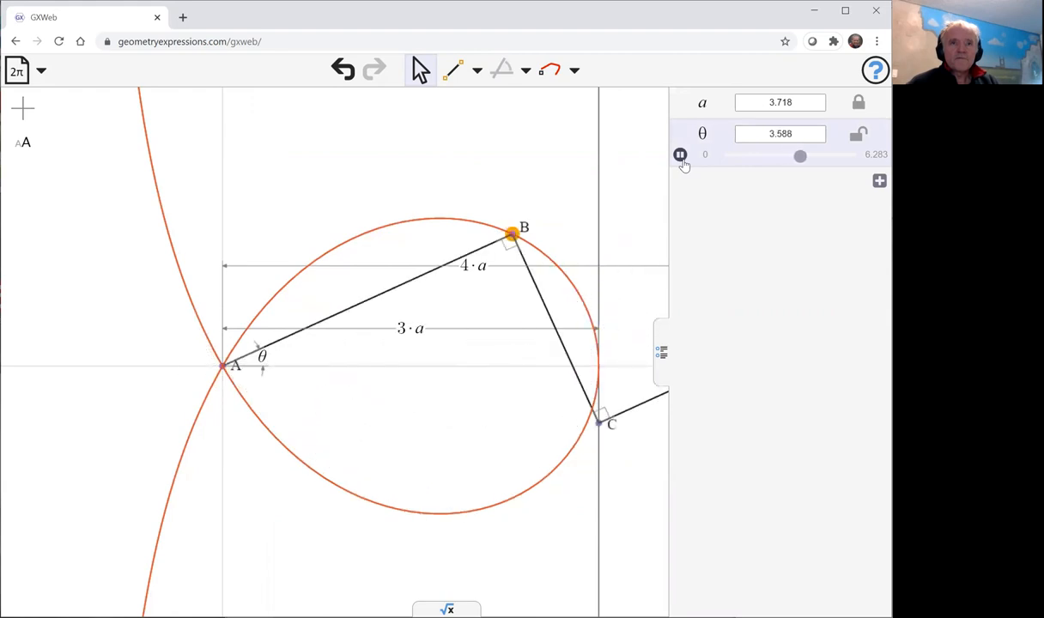
pyautogui.click(680, 154)
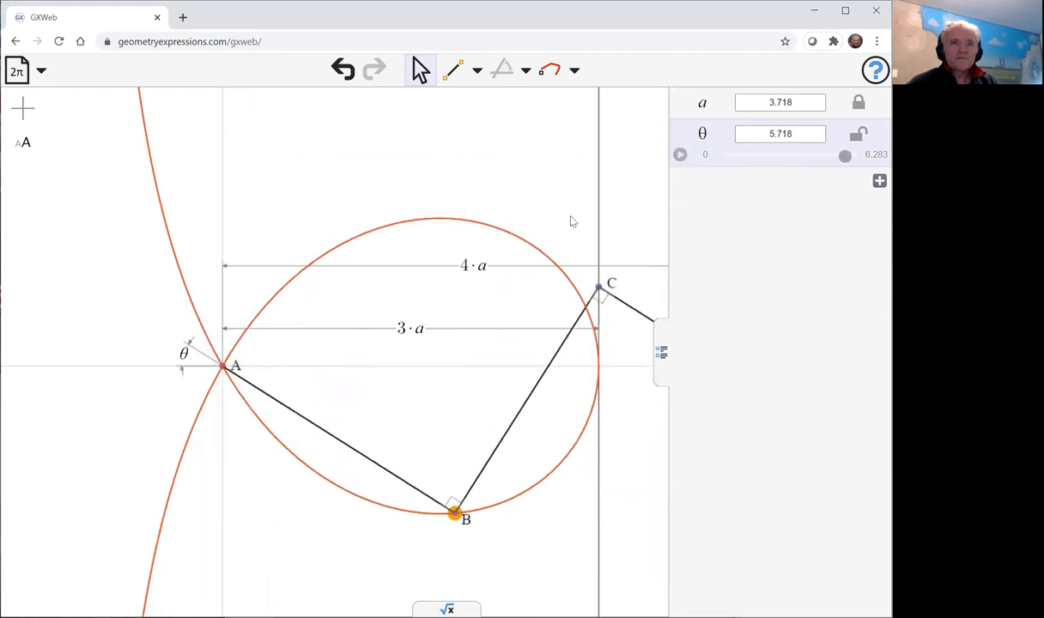
pyautogui.moveTo(505, 505)
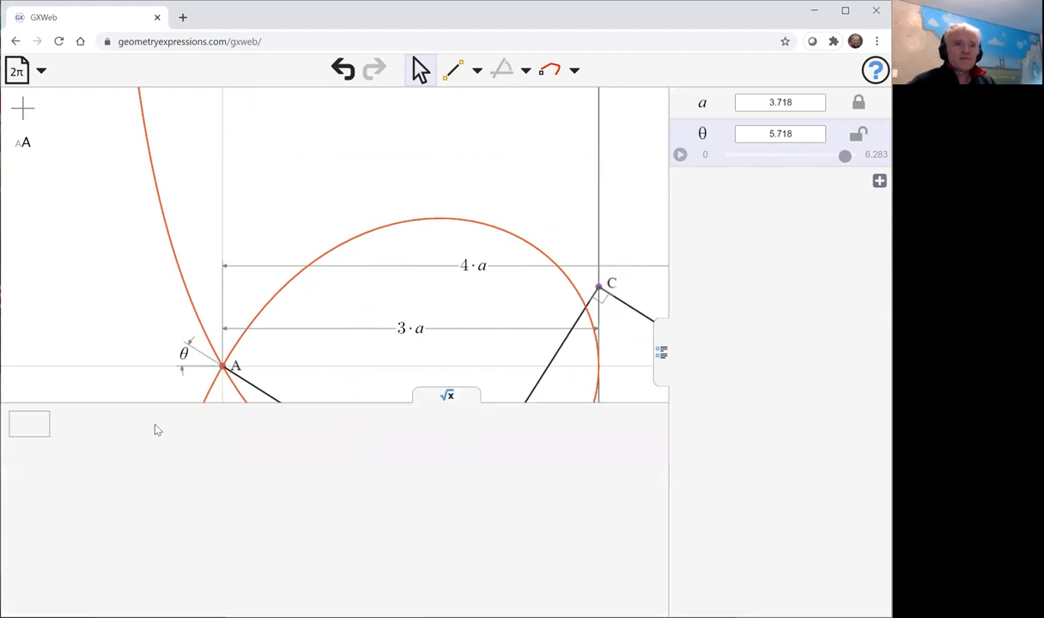
# - Enter equation(K0) in the algebra panel by picking the locus curve
pyautogui.click(29, 423)
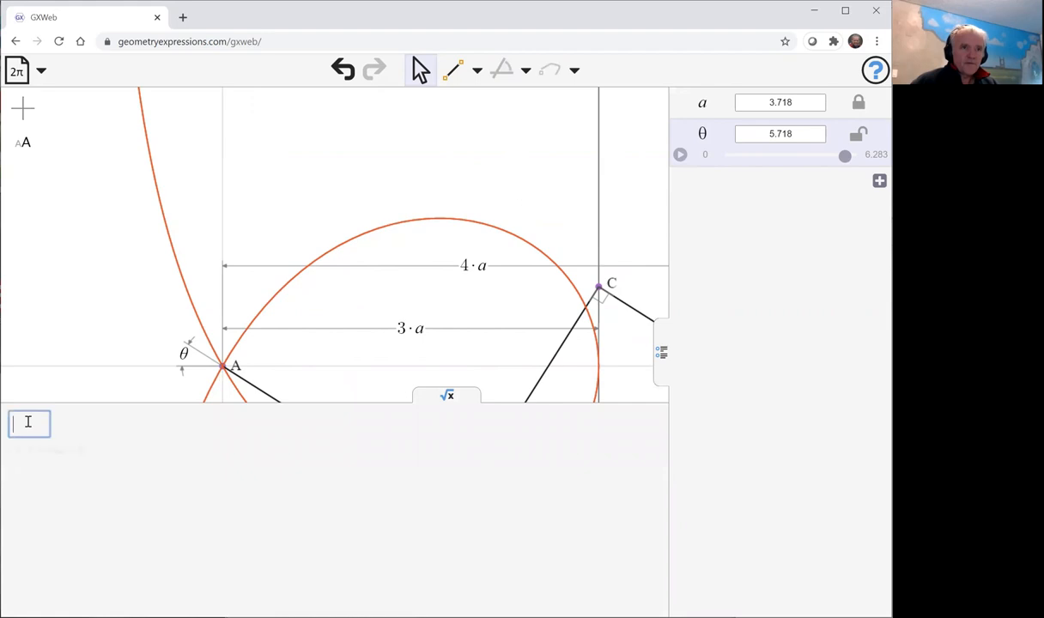
pyautogui.write('equation(')
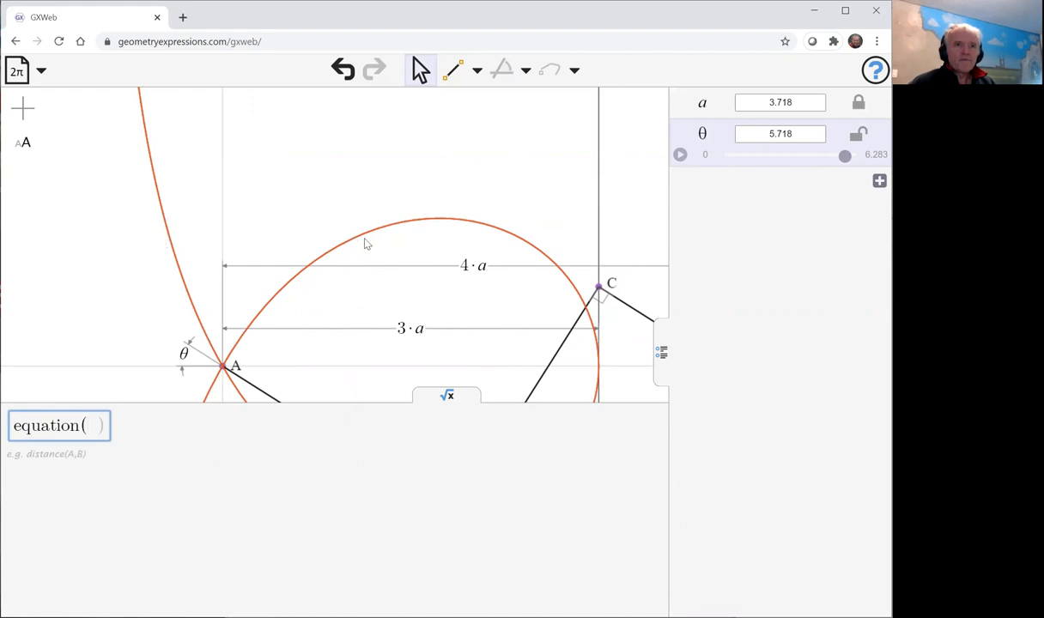
pyautogui.click(378, 237)
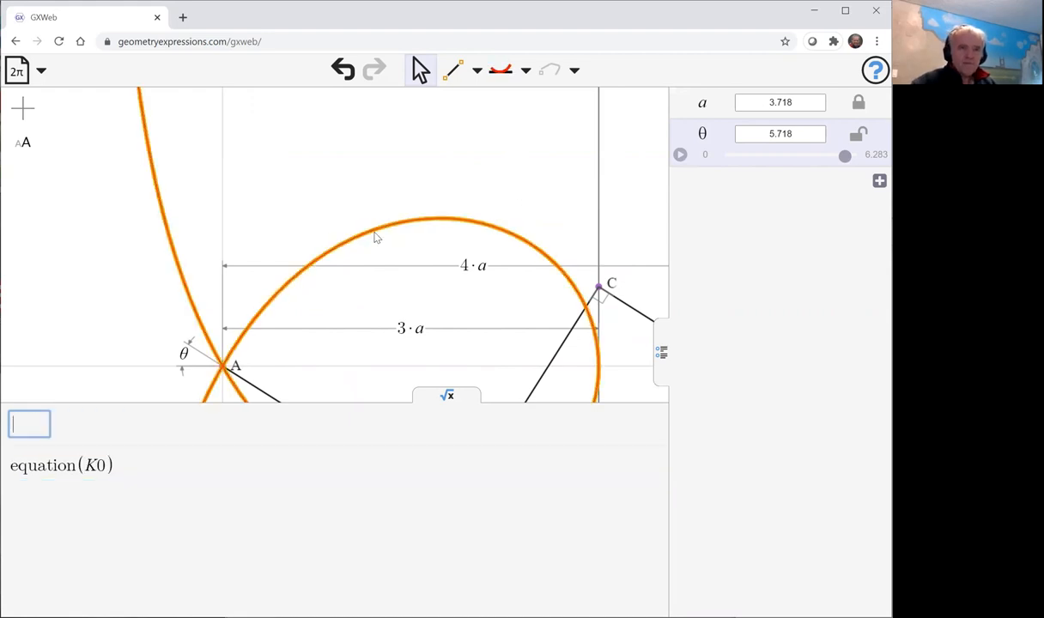